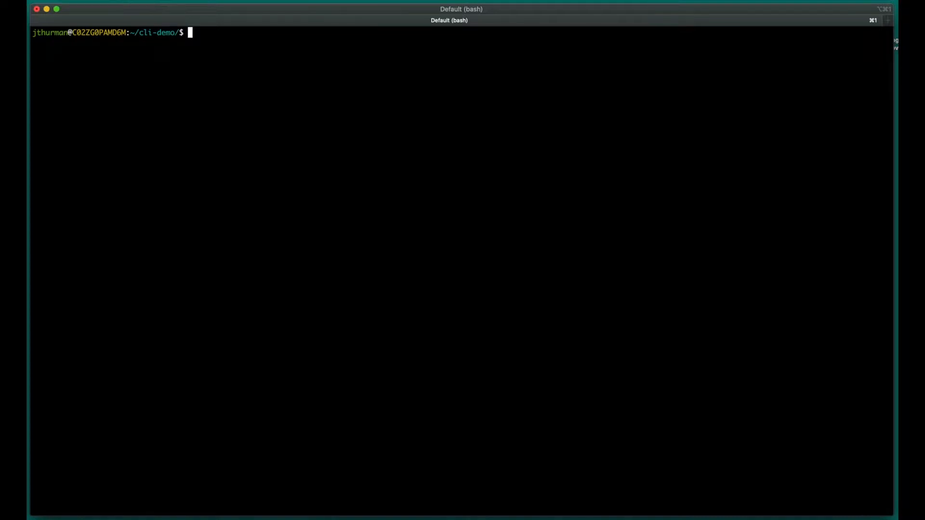
# Install newrelic-cli 0.4.1 with Homebrew.
pyautogui.write('brew install newrelic-cli')
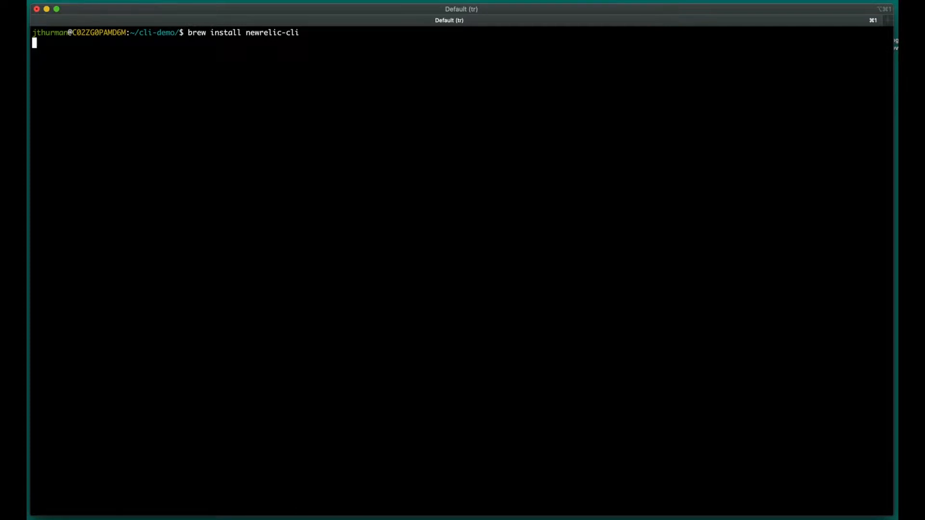
pyautogui.press('Return')
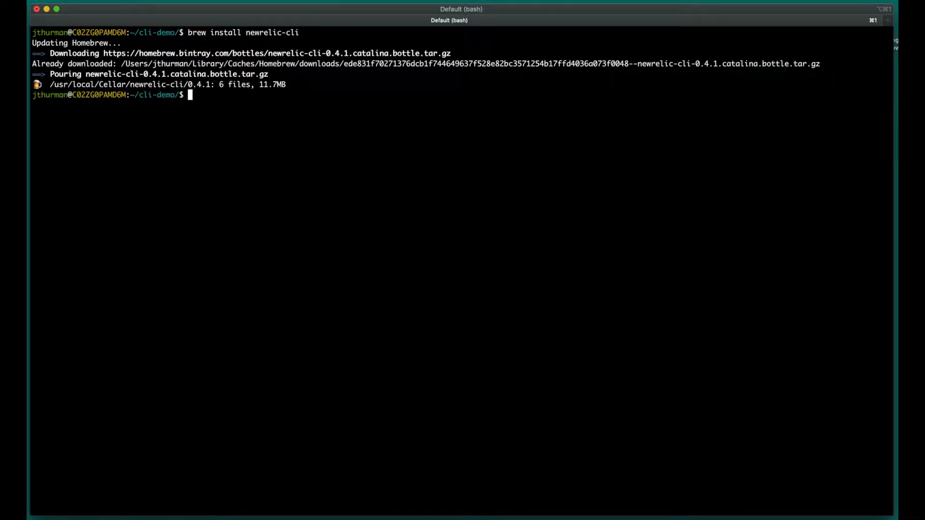
# List profiles, add the US-region demo-account profile from $NEW_RELIC_API_KEY, and make it default.
pyautogui.write('newrelic profiles list')
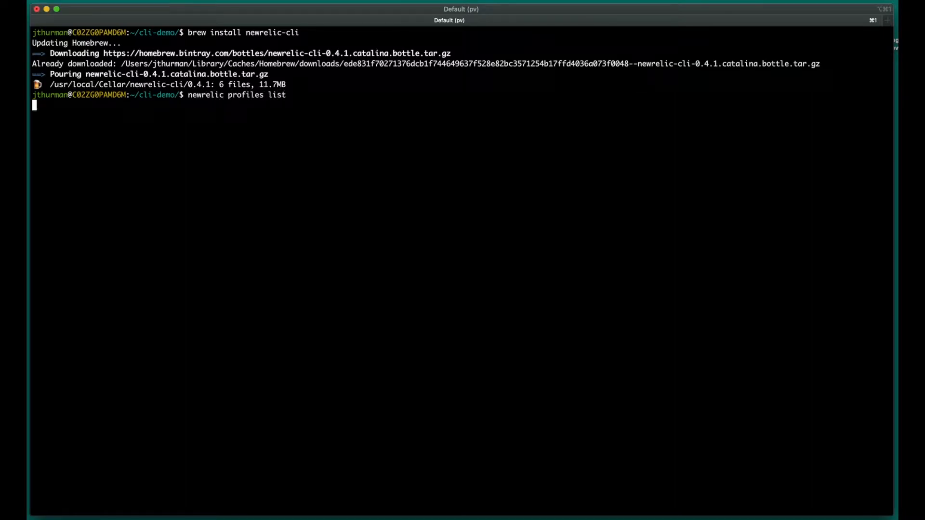
pyautogui.press('Return')
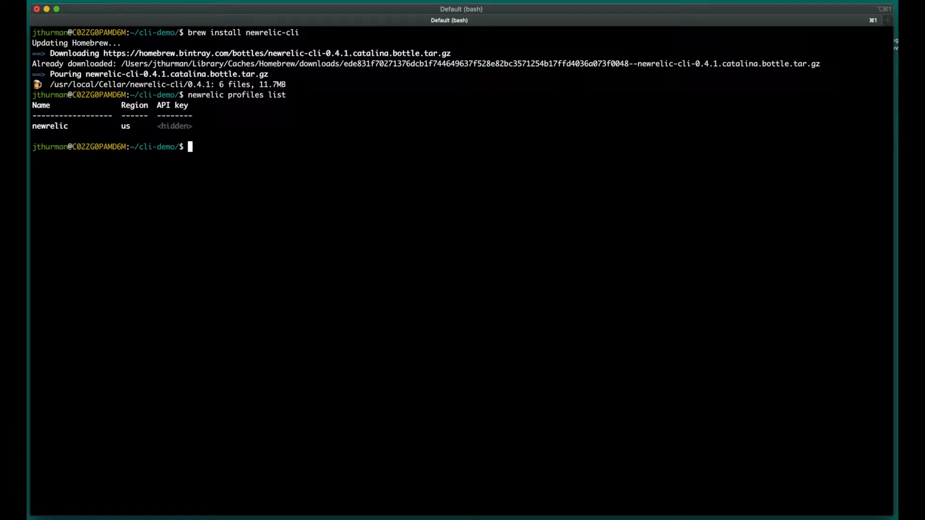
pyautogui.write('newrelic')
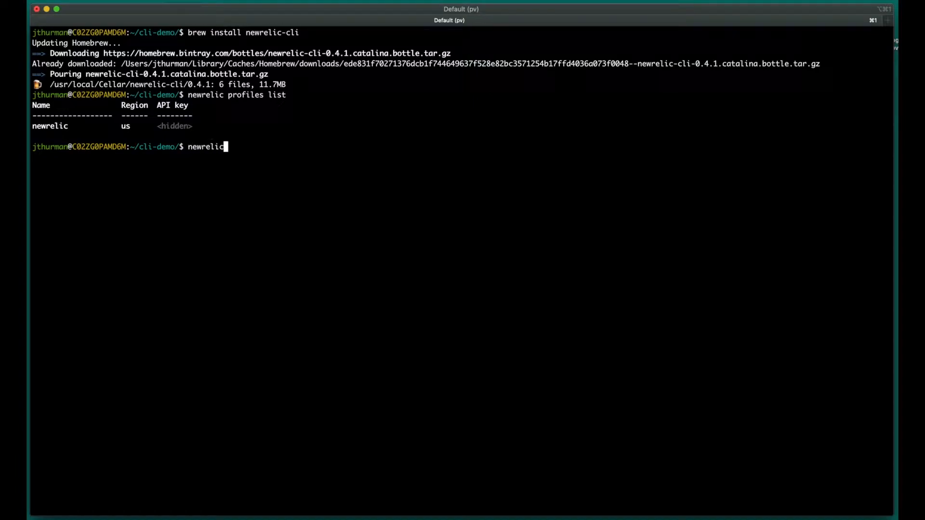
pyautogui.write('profiles add -n demo-account --')
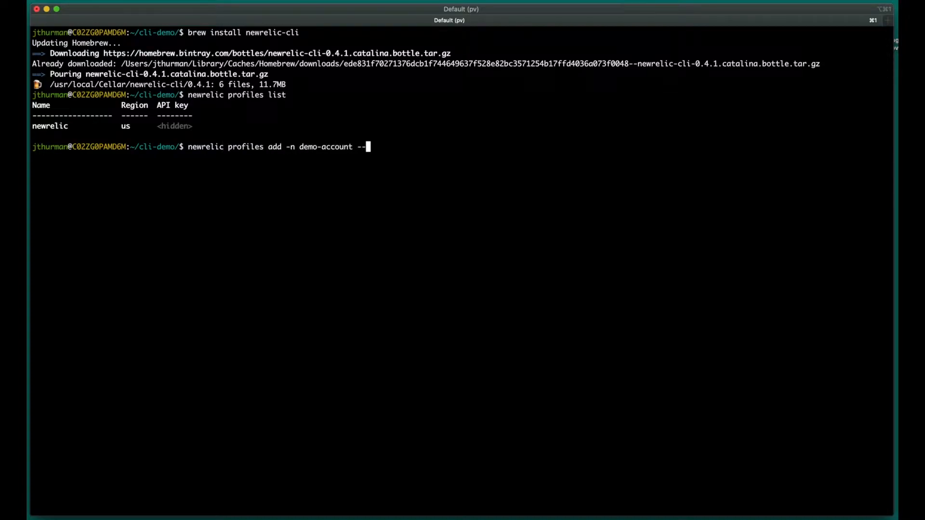
pyautogui.write('apiKey $NEW_RELI')
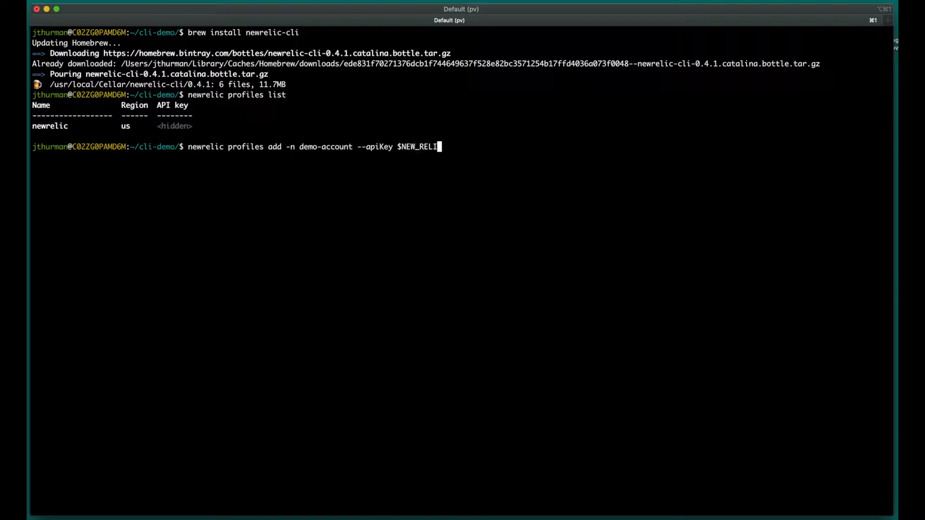
pyautogui.write('C_API_KEY -r us')
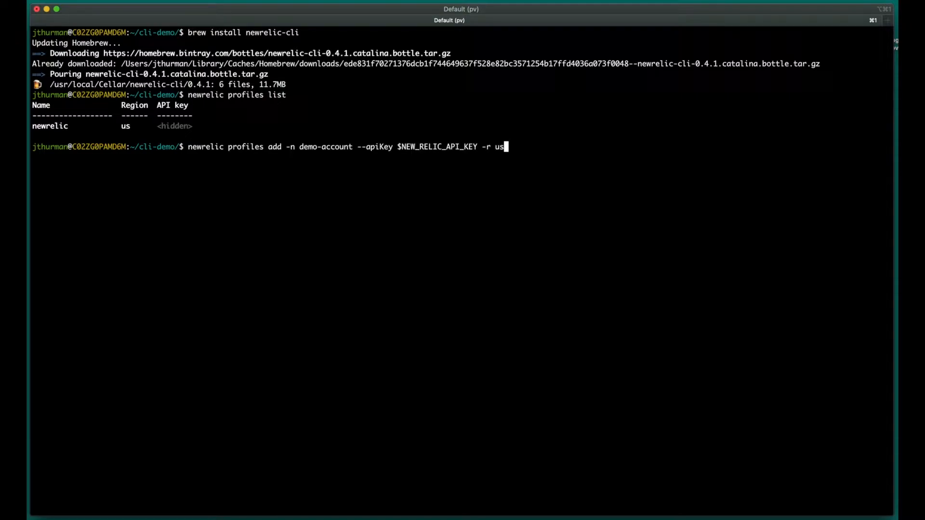
pyautogui.press('Return')
pyautogui.write('newrelic profile')
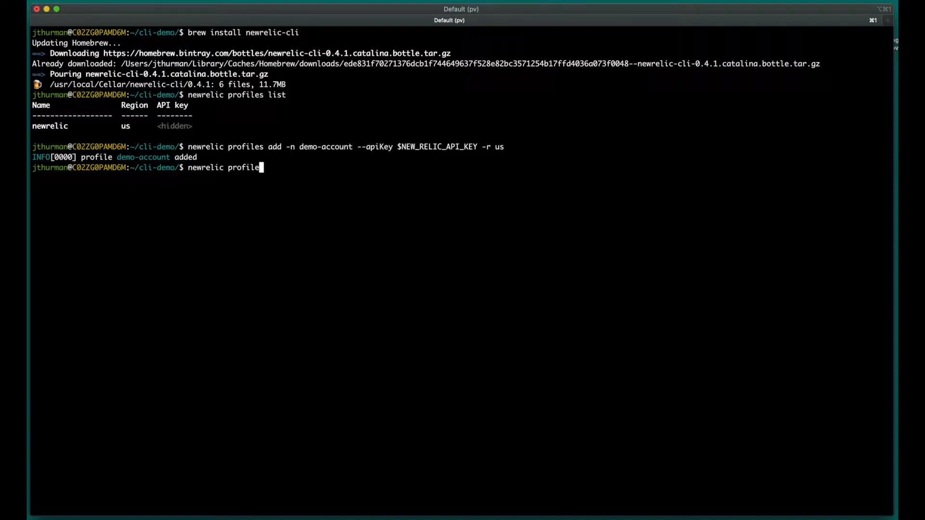
pyautogui.write('s default -n demo-account')
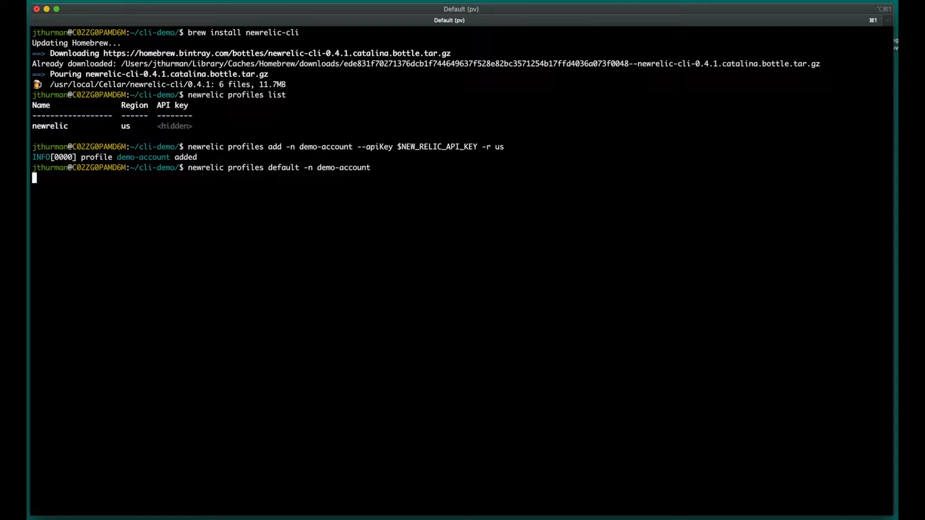
pyautogui.press('Return')
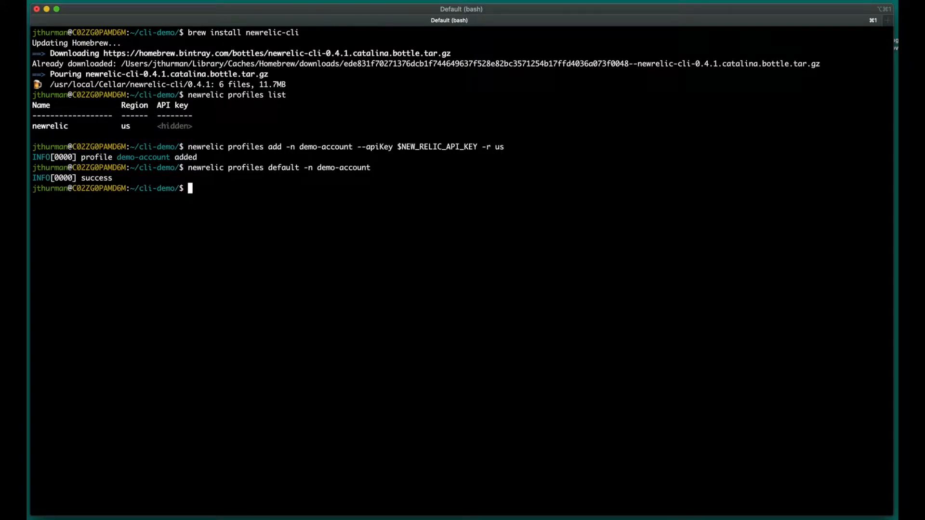
# Search New Relic entities by the name webportal.
pyautogui.write('newrelic ent')
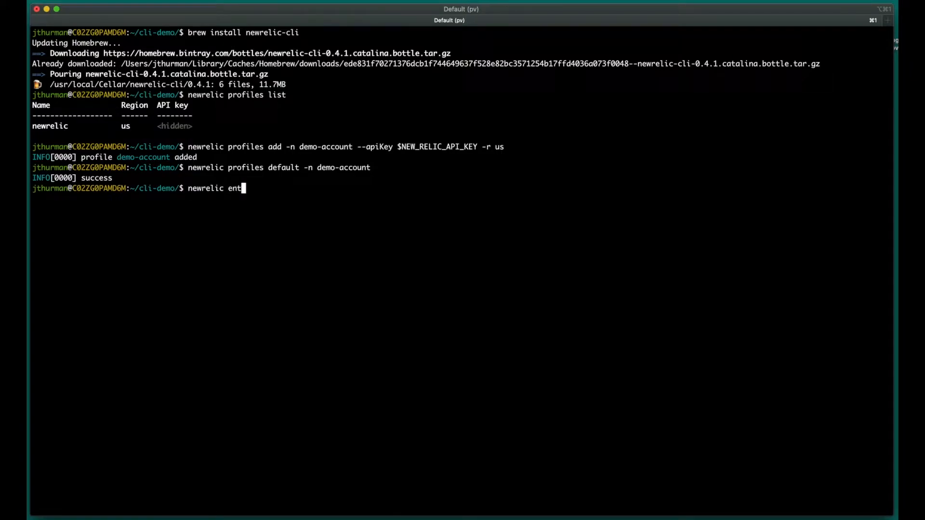
pyautogui.write('ity search --name webportal')
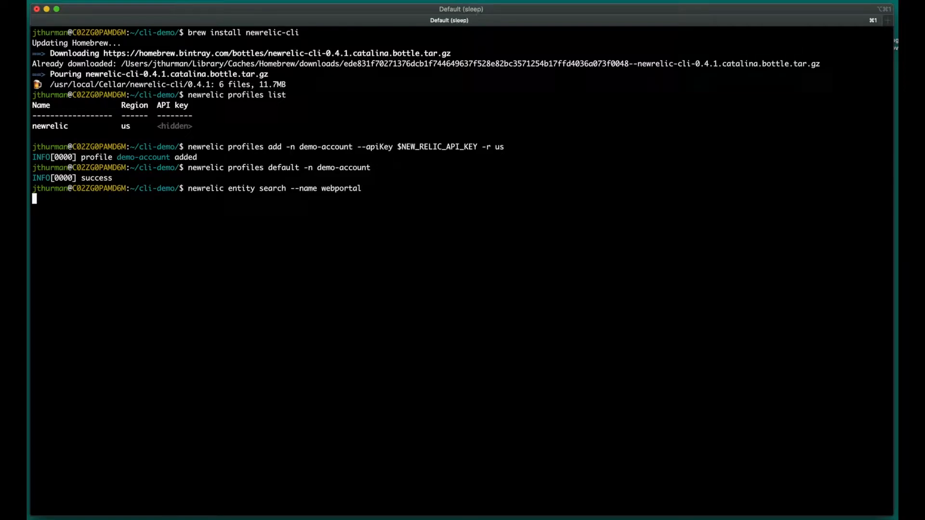
pyautogui.press('Return')
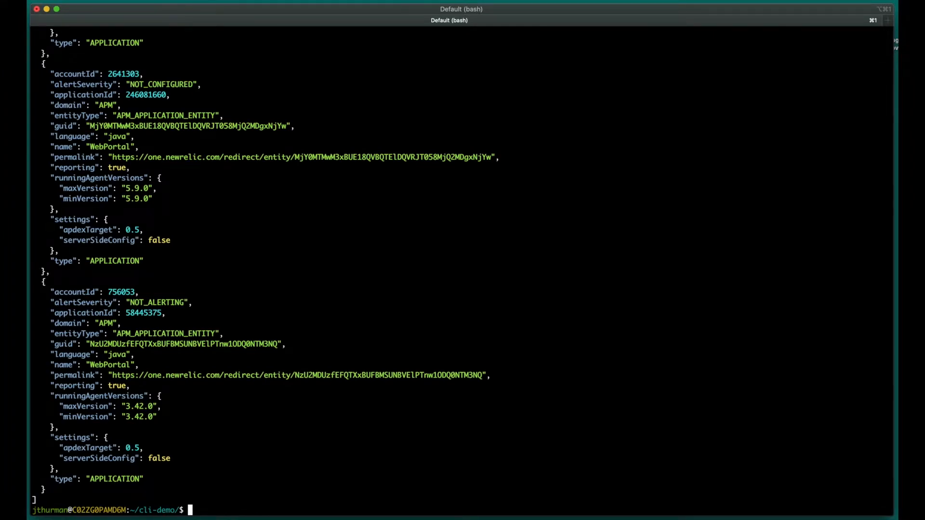
pyautogui.write('newrelic entity search')
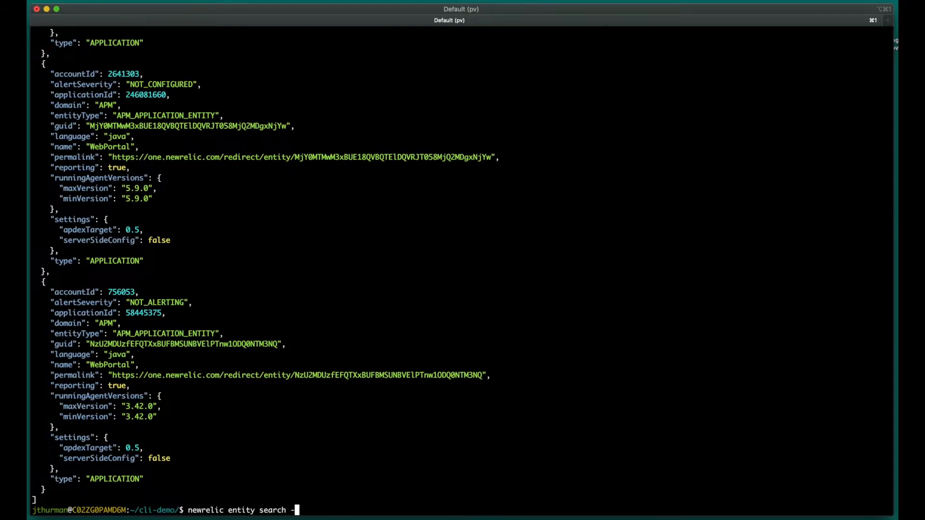
pyautogui.write('--name webportal --ta')
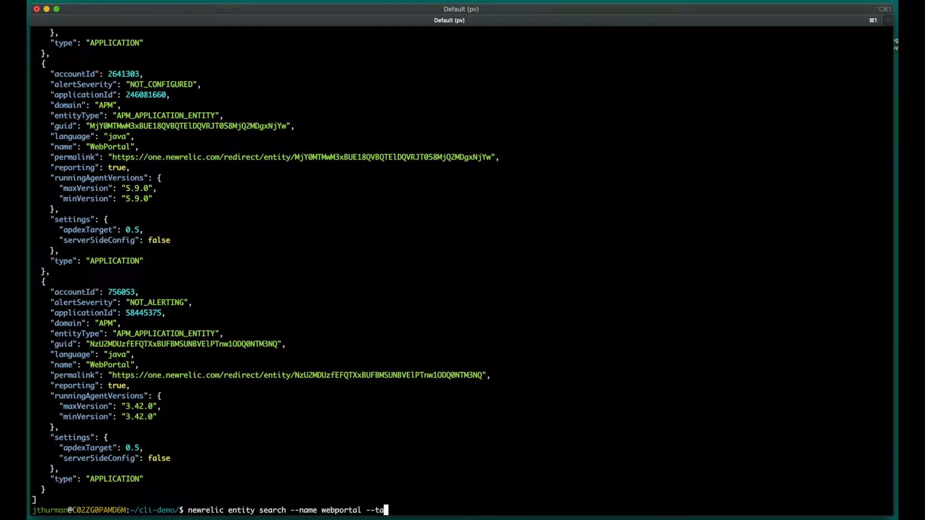
pyautogui.write('g accountId:2508259')
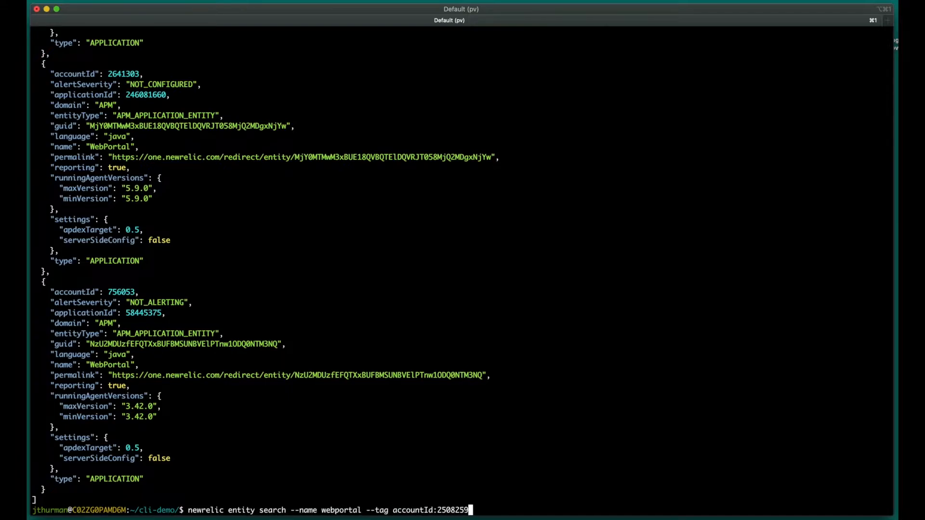
pyautogui.write('--type APPLICATION --domain APM')
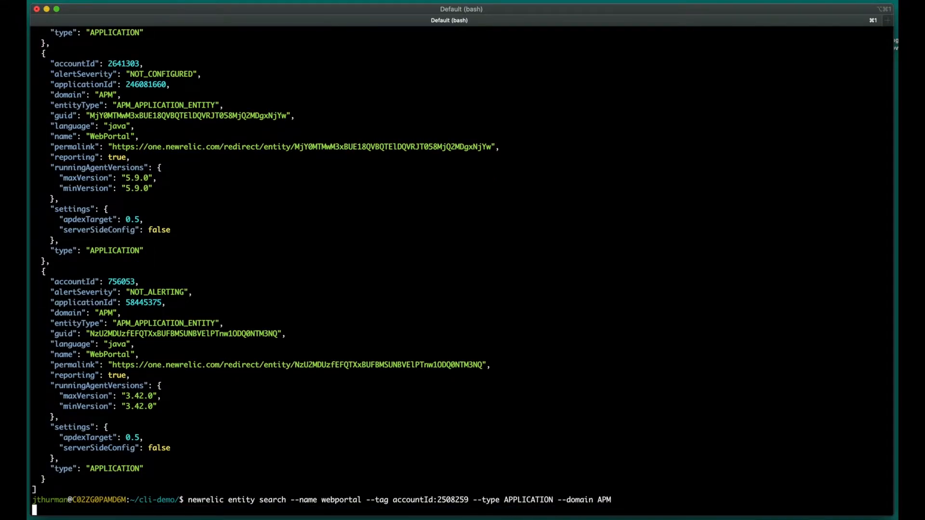
pyautogui.press('Return')
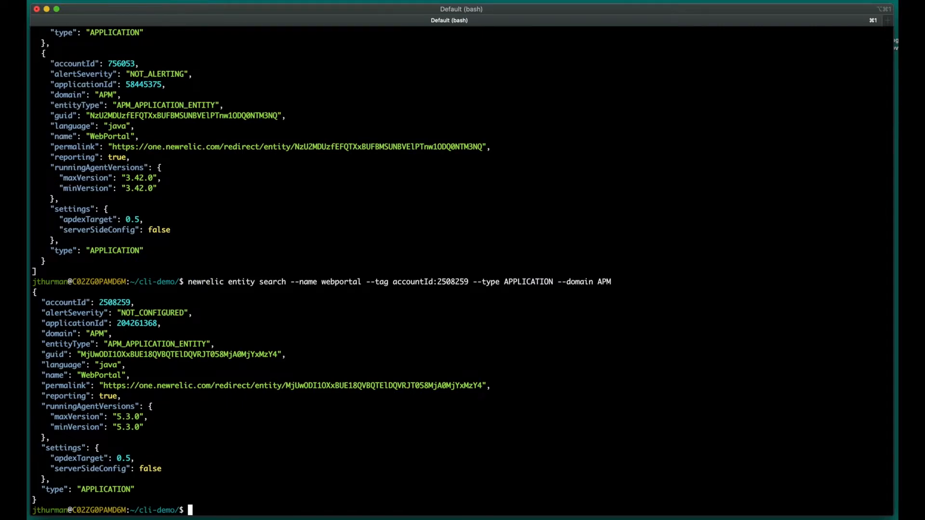
# Search APM applications named webportal in account 2508259.
pyautogui.write('newrelic apm appli')
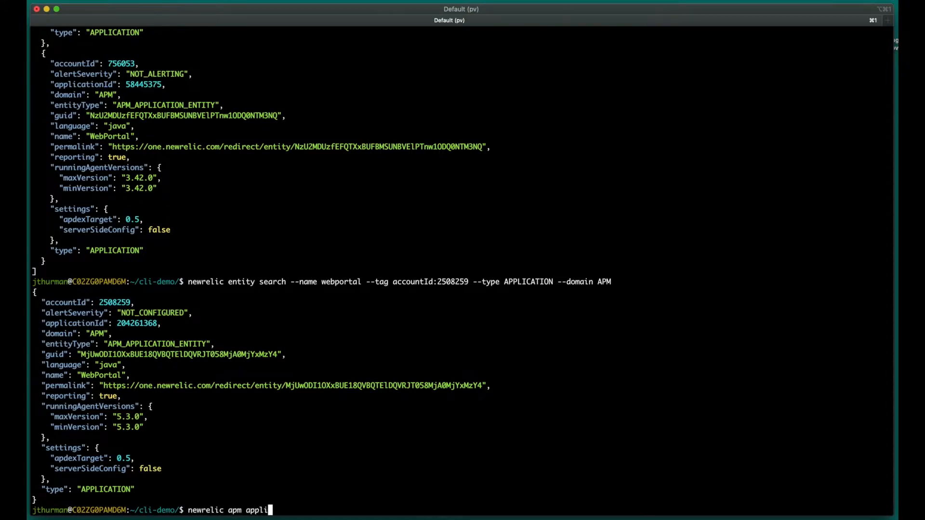
pyautogui.write('cation search')
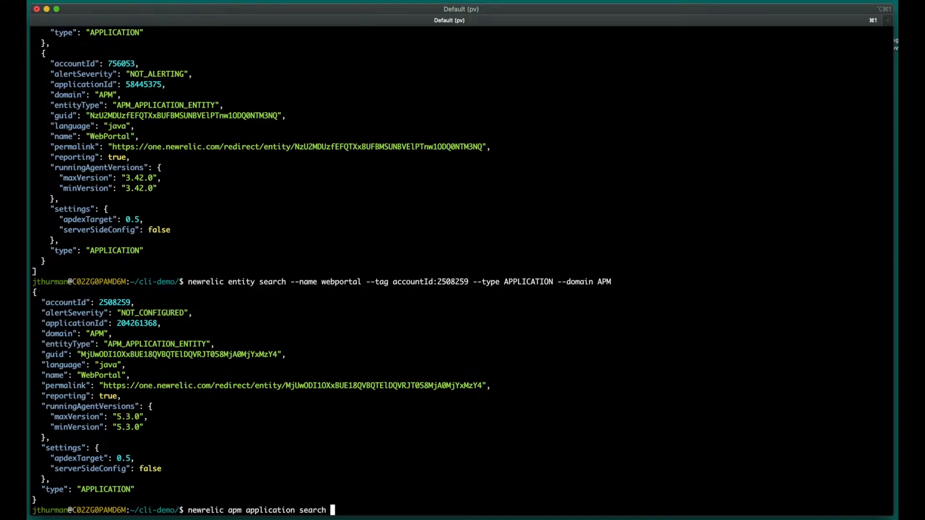
pyautogui.write('--name webport')
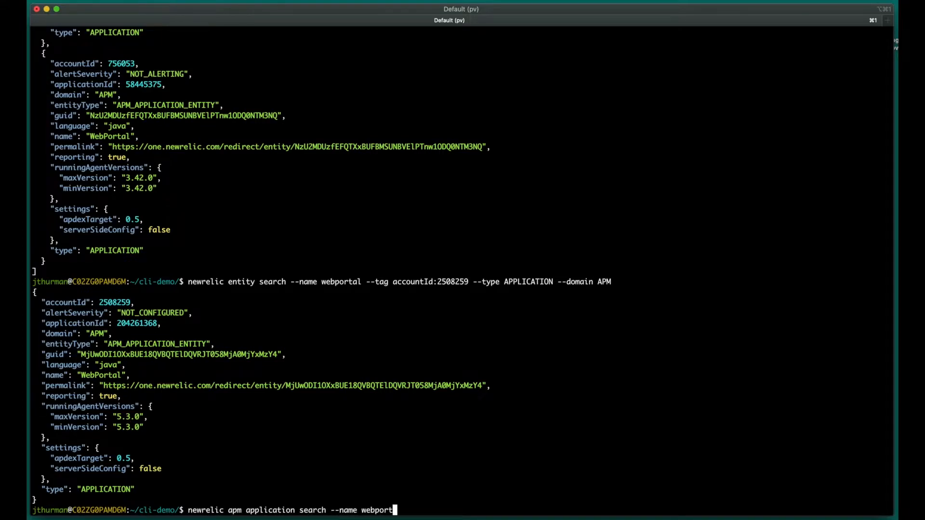
pyautogui.write('--accountId 2508259')
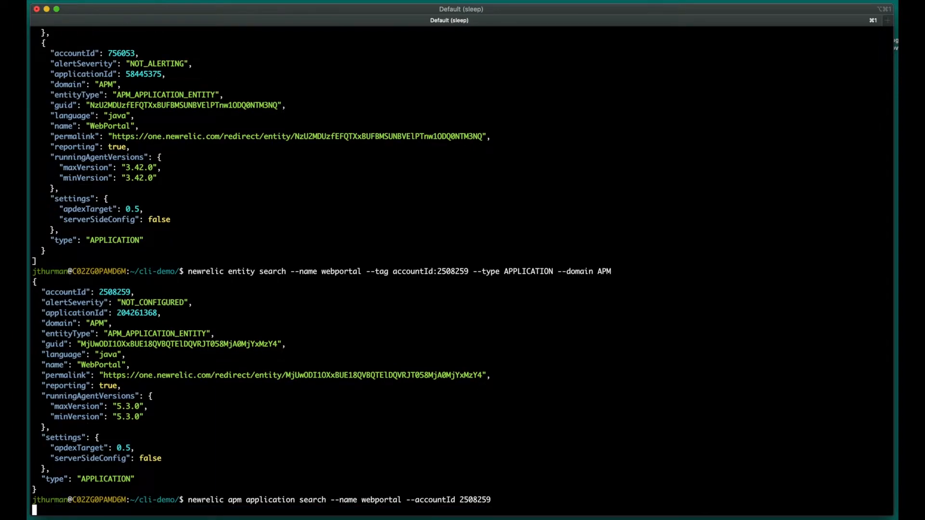
pyautogui.press('Return')
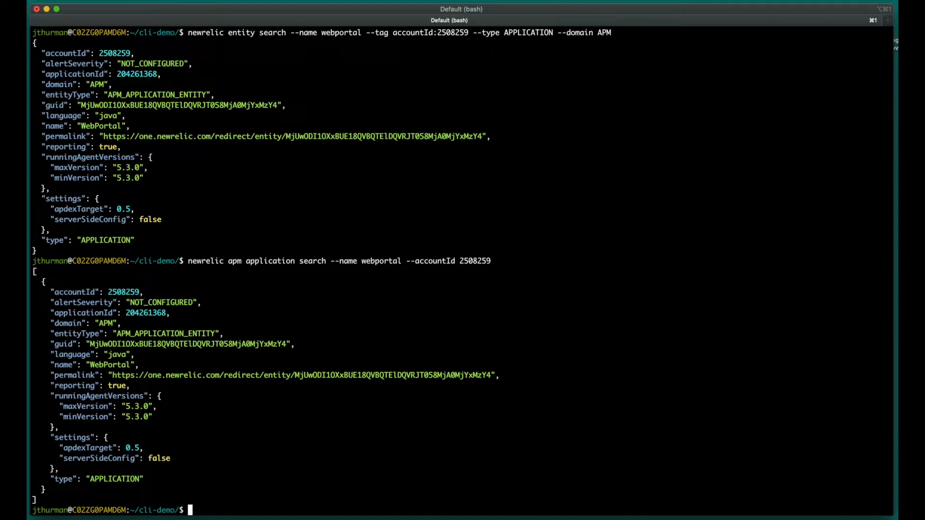
# Get WebPortal's tags by GUID: account, accountId 2508259, language java, trustedAccountId.
pyautogui.write('newrelic entity')
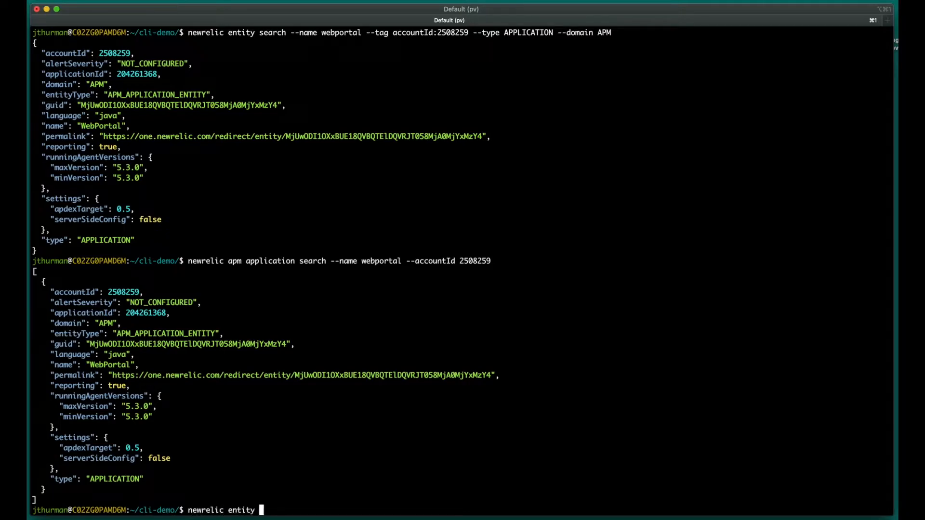
pyautogui.write('tags get --guid')
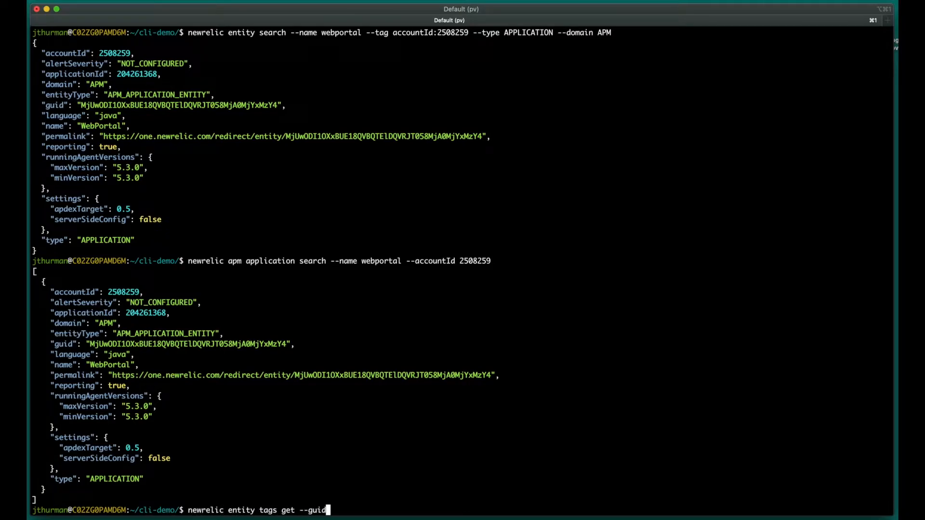
pyautogui.write('MjUwODI1OXxBUE18')
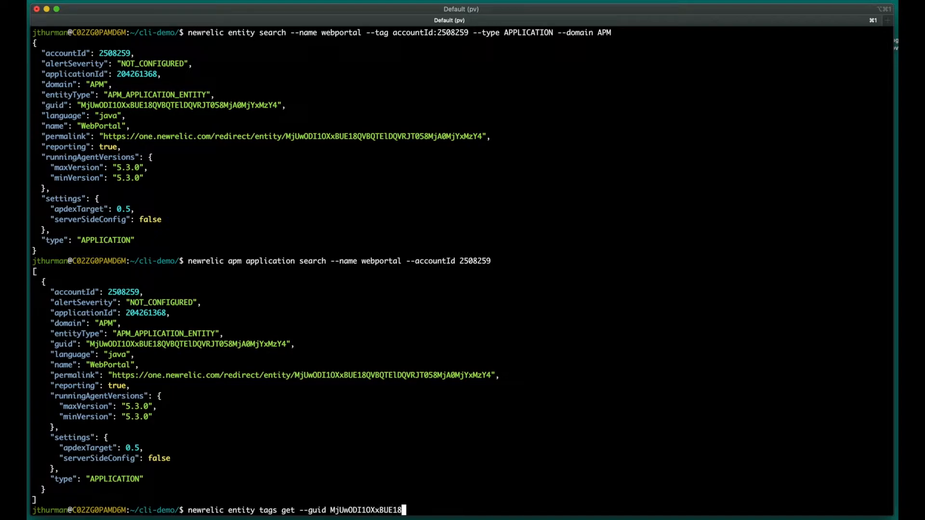
pyautogui.write('QVBQTElDQVRJT058MjA0MjYxMzY4')
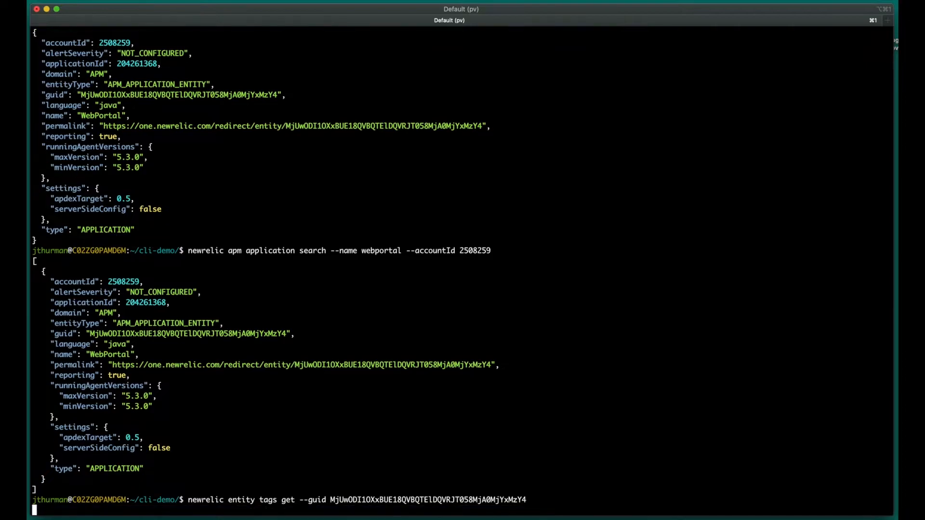
pyautogui.press('Return')
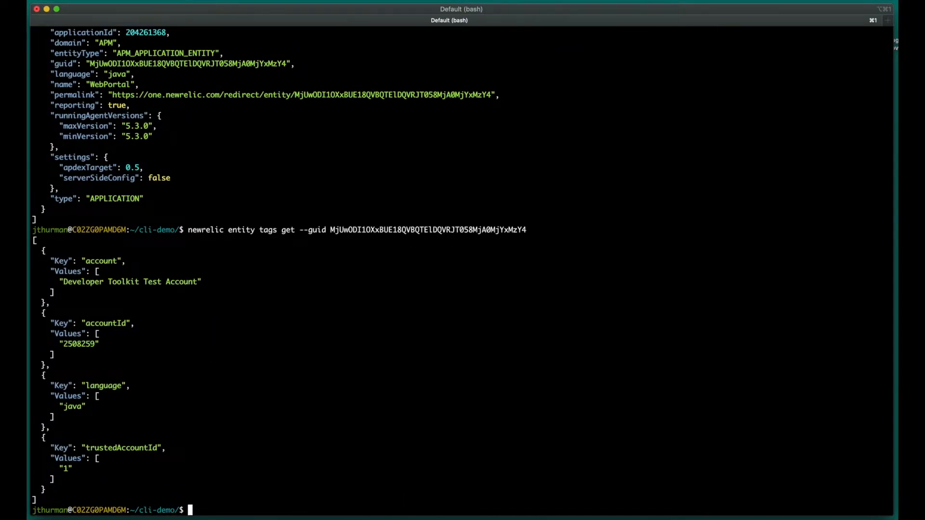
# Create an environment:test tag on WebPortal using its GUID.
pyautogui.write('newrelic')
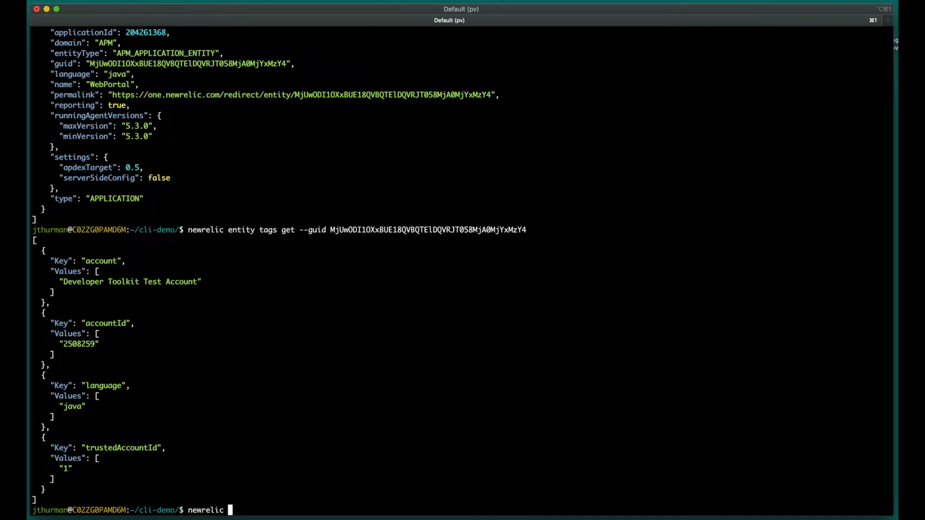
pyautogui.write('entity tags create -')
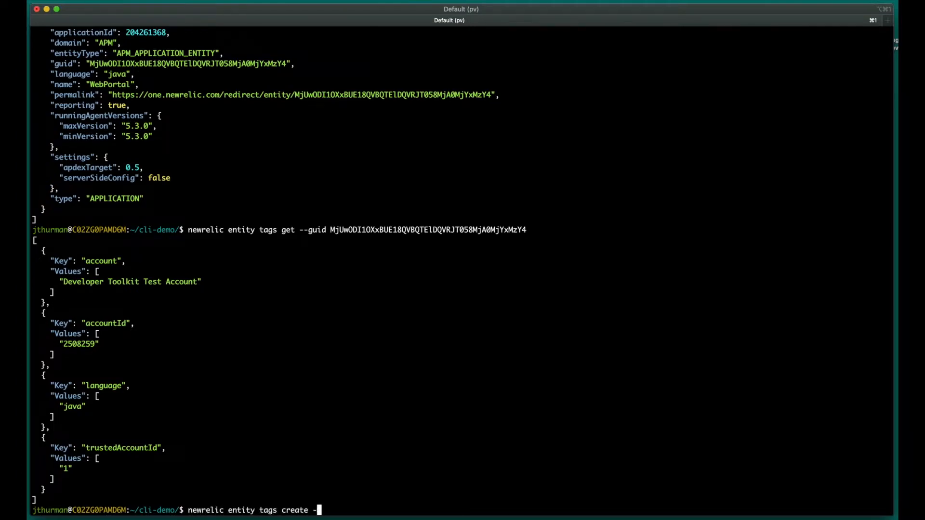
pyautogui.write('--guid MjUwODI1OXxBUE18QVBQTElDQVRJT058MjA0MjYxMzY4 --tag env')
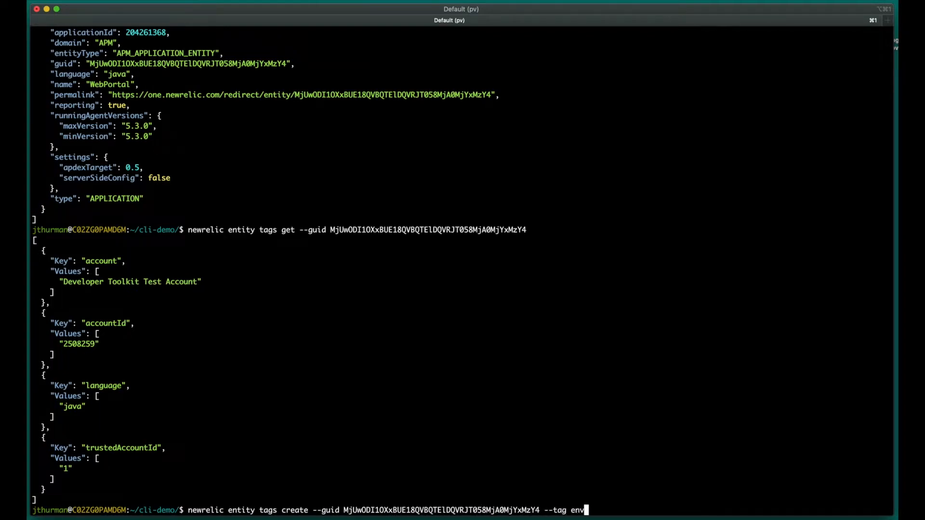
pyautogui.write('ironment:test')
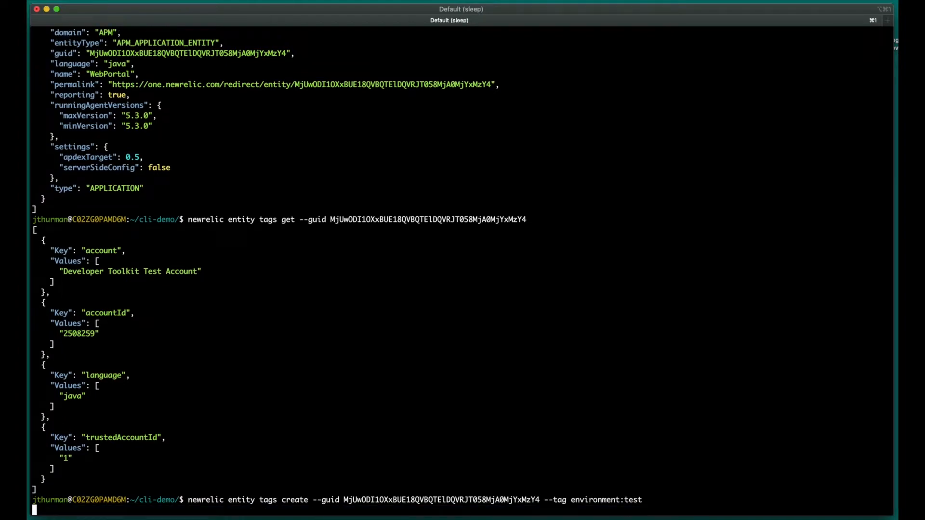
pyautogui.press('Return')
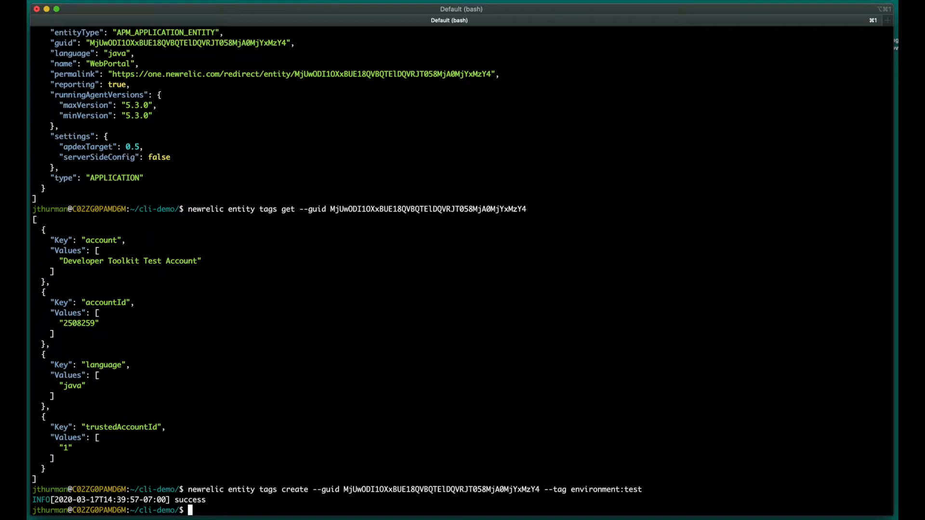
pyautogui.write('newrelic apm dep')
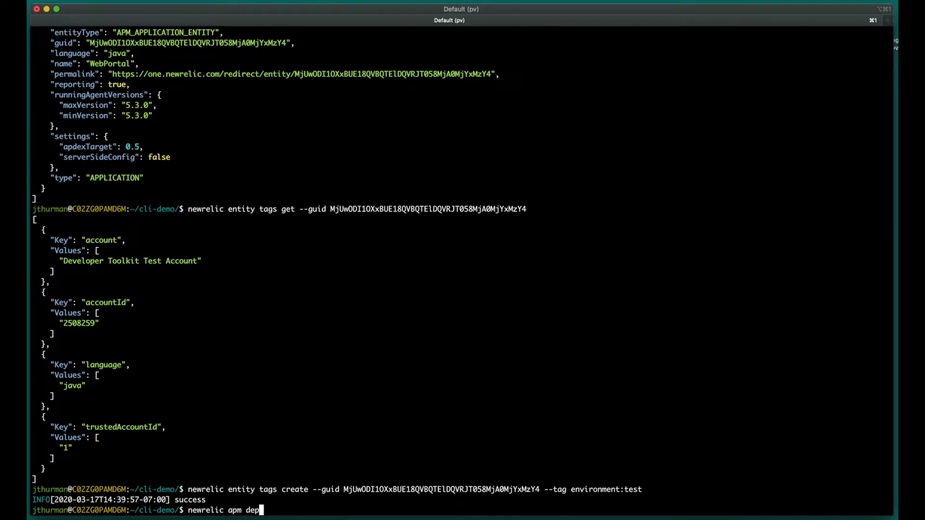
# List deployments for app 204261368, then create a v0.5.0 'demo deployment' marker.
pyautogui.write('loyment list --')
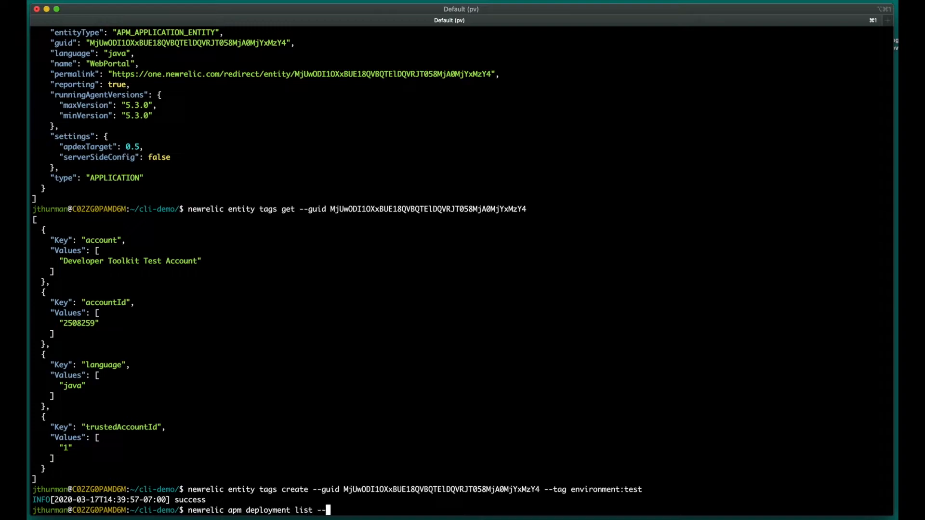
pyautogui.write('applicationId 204261368')
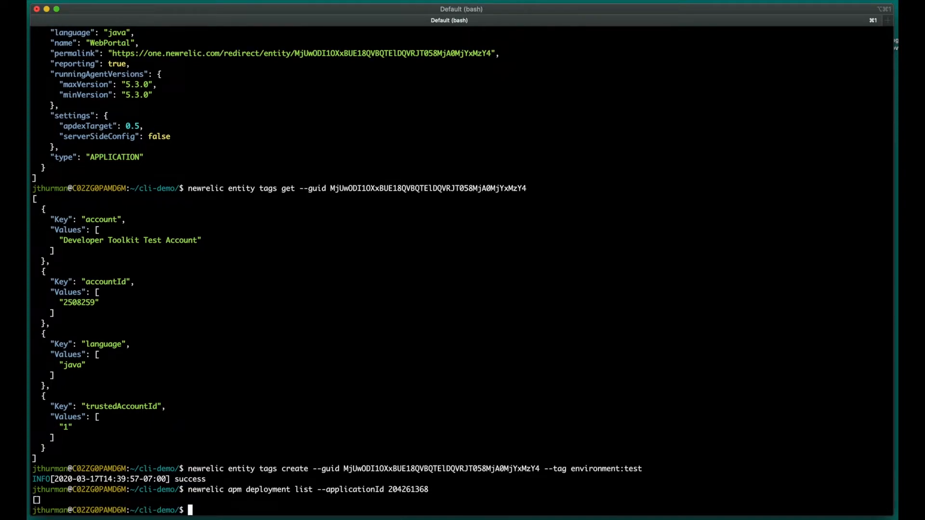
pyautogui.write('newrelic apm deployment create --applicationId')
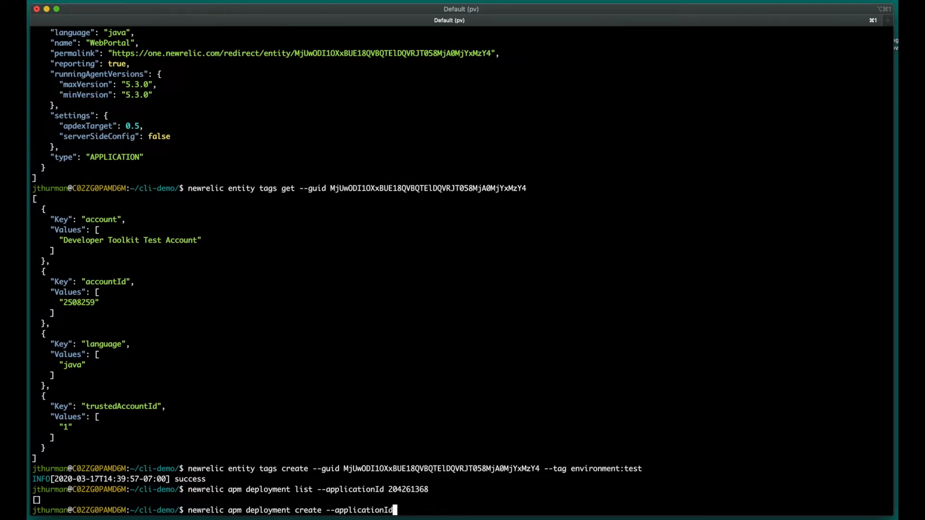
pyautogui.write('204261368 --revisi')
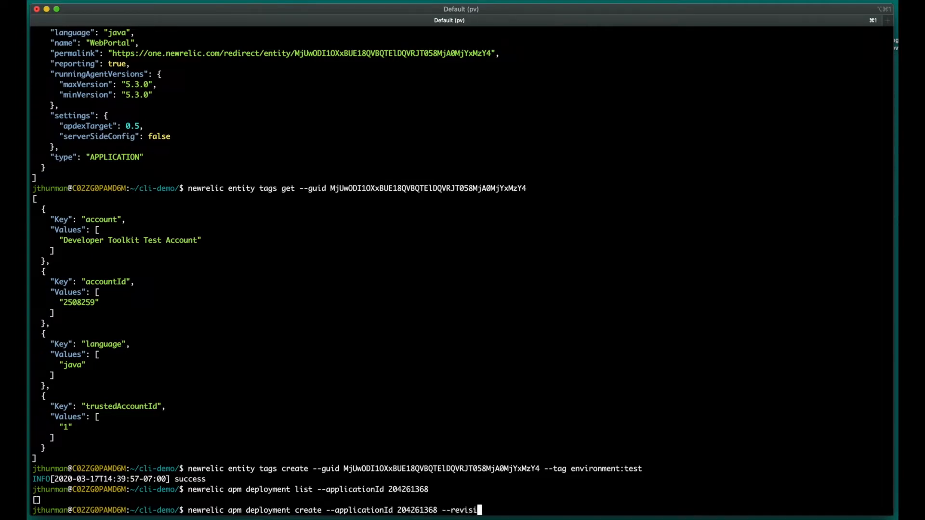
pyautogui.write("on 'v0.5.0' --user jthurman --descr")
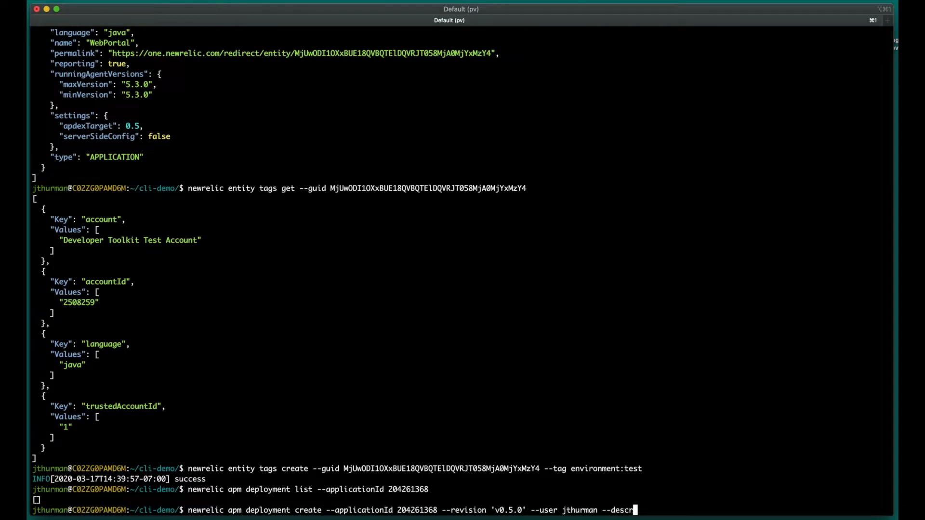
pyautogui.write("iption 'demo deployment")
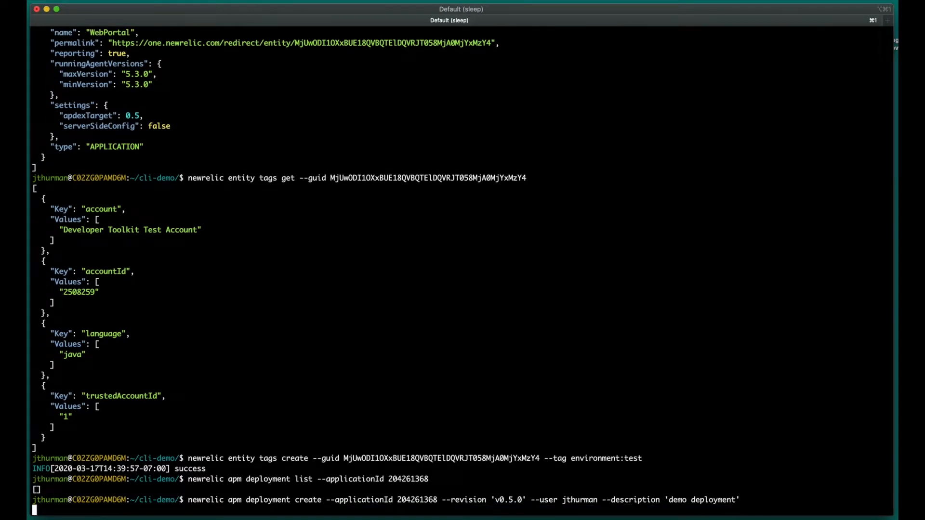
pyautogui.press('Return')
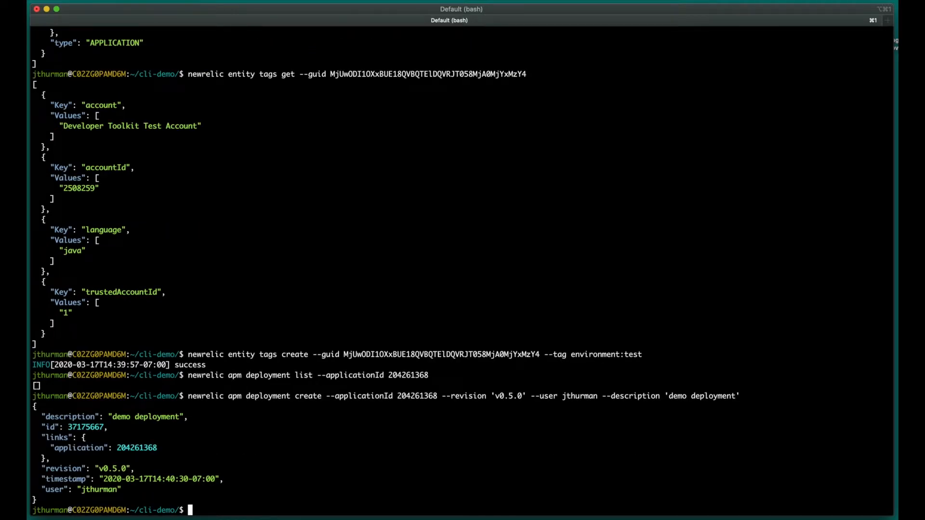
# Run a NerdGraph ApmApplicationEntity query for WebPortal's deployments, name and tags by guid.
pyautogui.write('newrelic n')
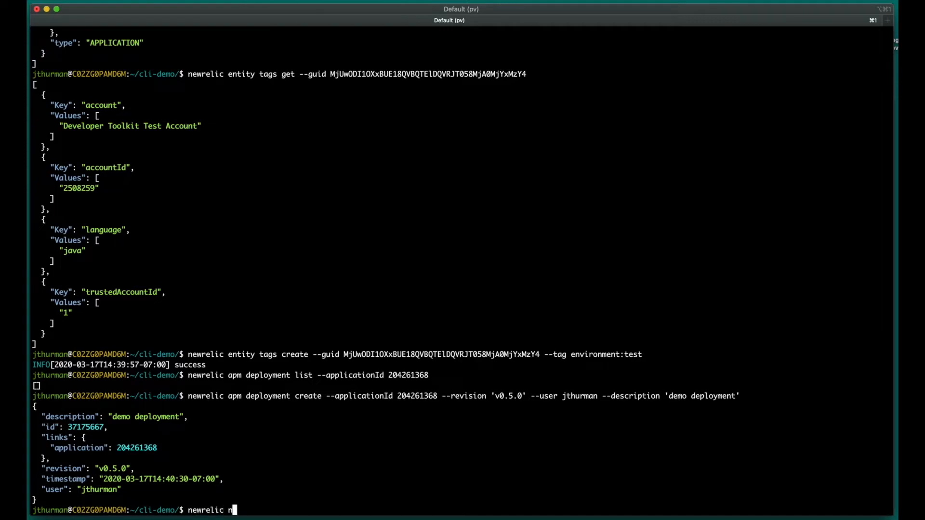
pyautogui.write('erdgraph query')
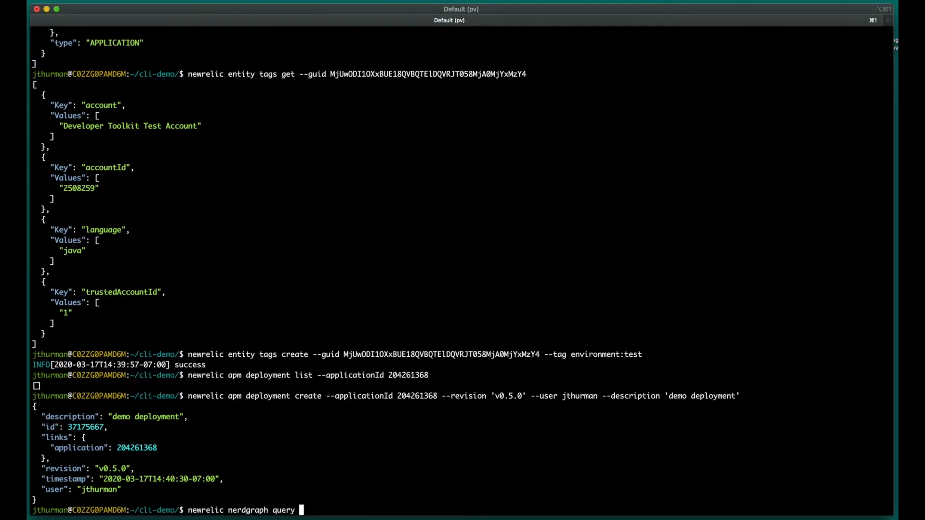
pyautogui.write("'query($guid: EntityGuid!) {")
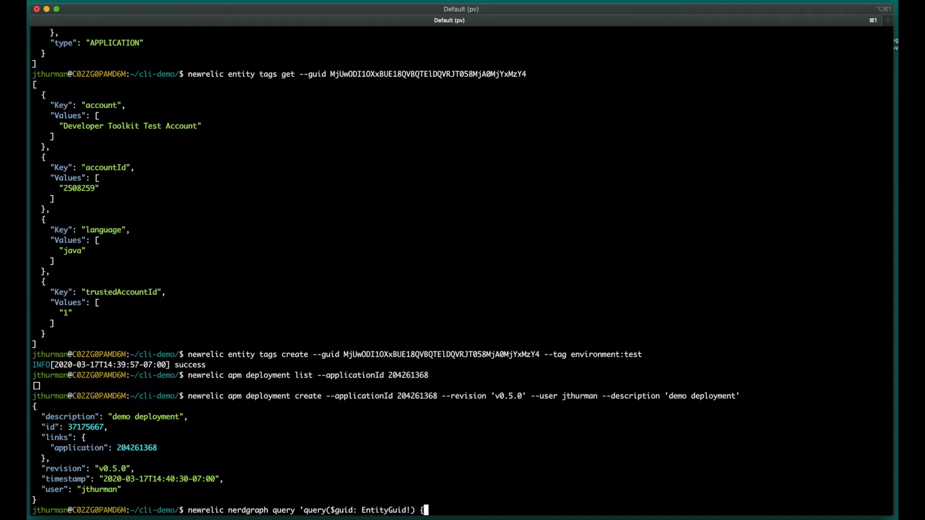
pyautogui.write('actor { entity(guid: $gui')
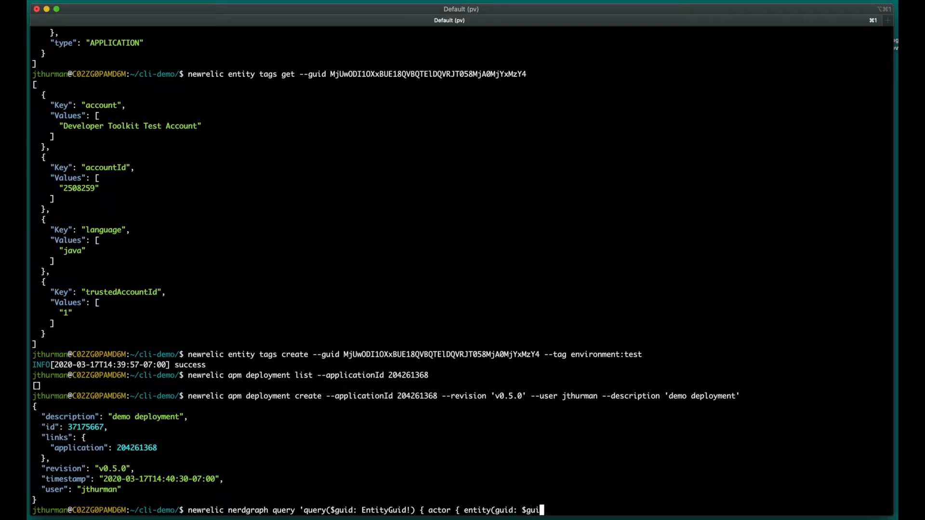
pyautogui.write(') { ... on Apm')
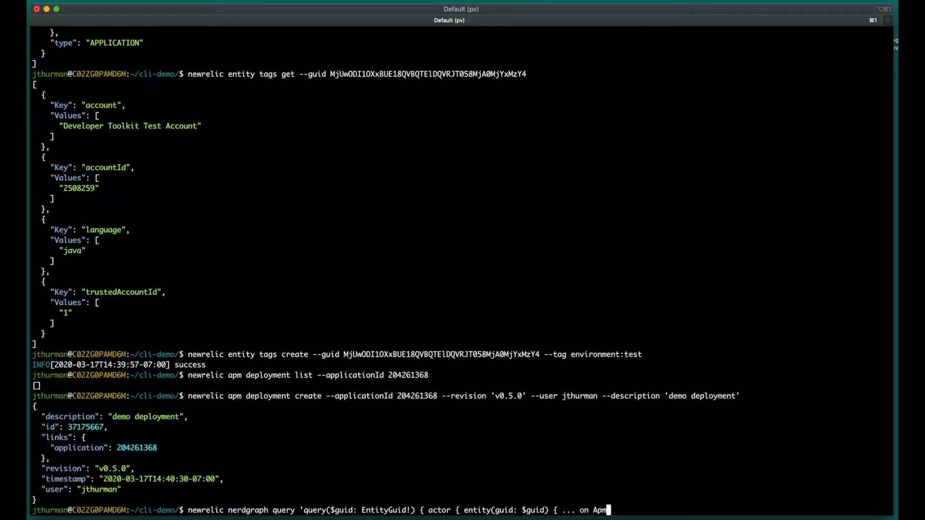
pyautogui.write('plicationEntity { deployments { user')
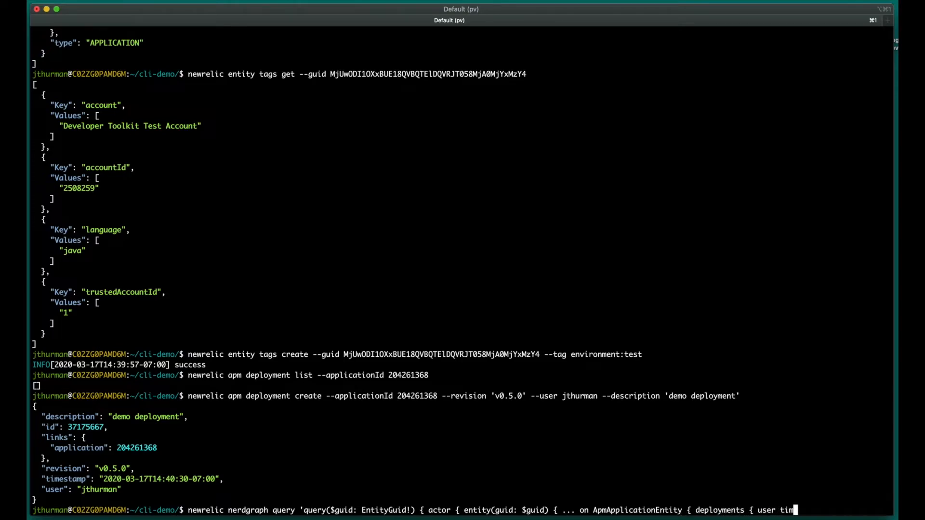
pyautogui.write('timestamp revision } name tags { key values }}}}}')
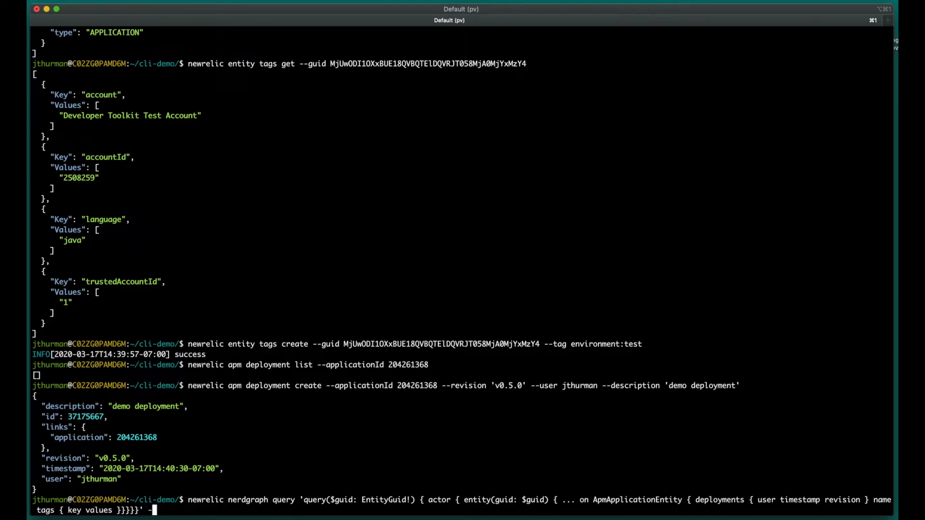
pyautogui.write('--variables \'{"')
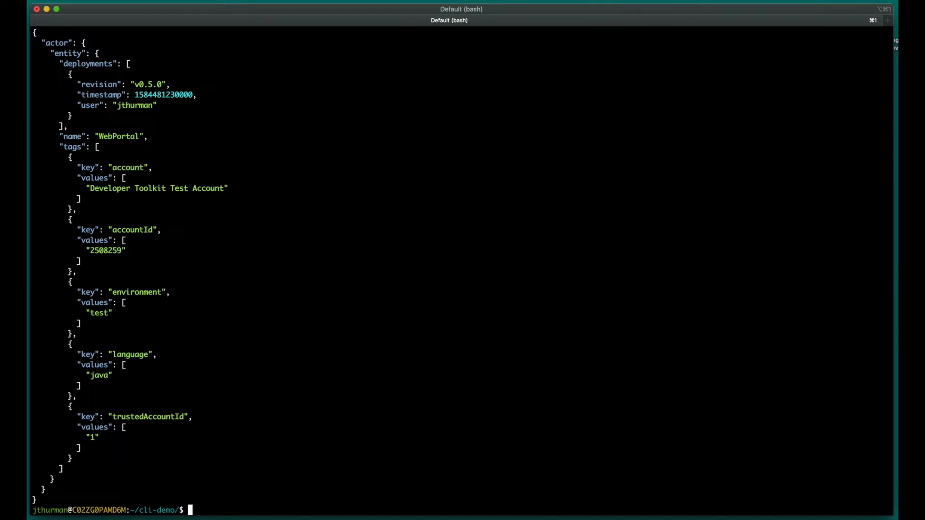
# Pull the newrelic/cli:latest Docker image.
pyautogui.write('docker pull')
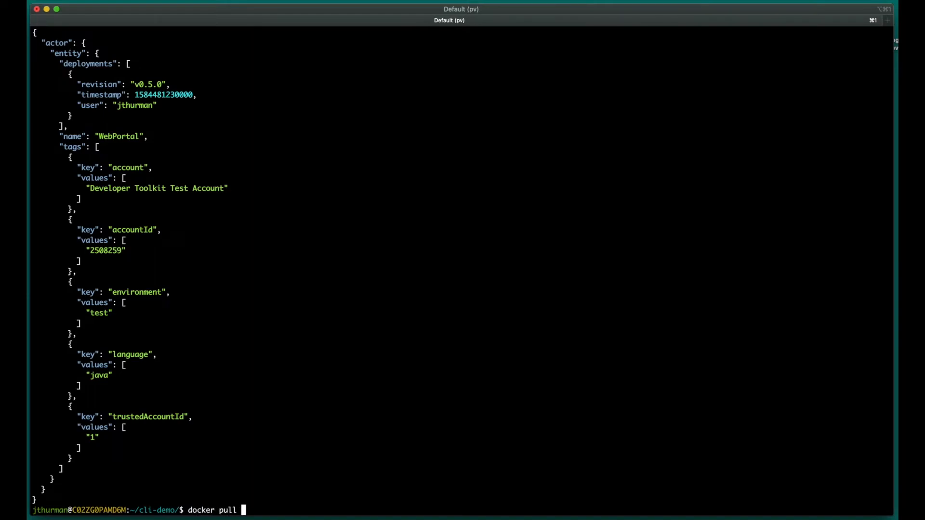
pyautogui.write('newrelic/cli:l')
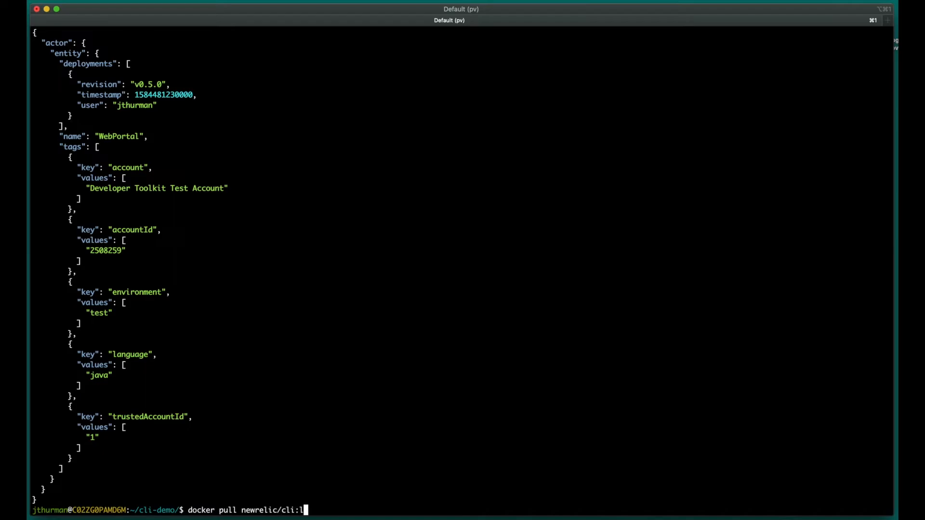
pyautogui.press('Return')
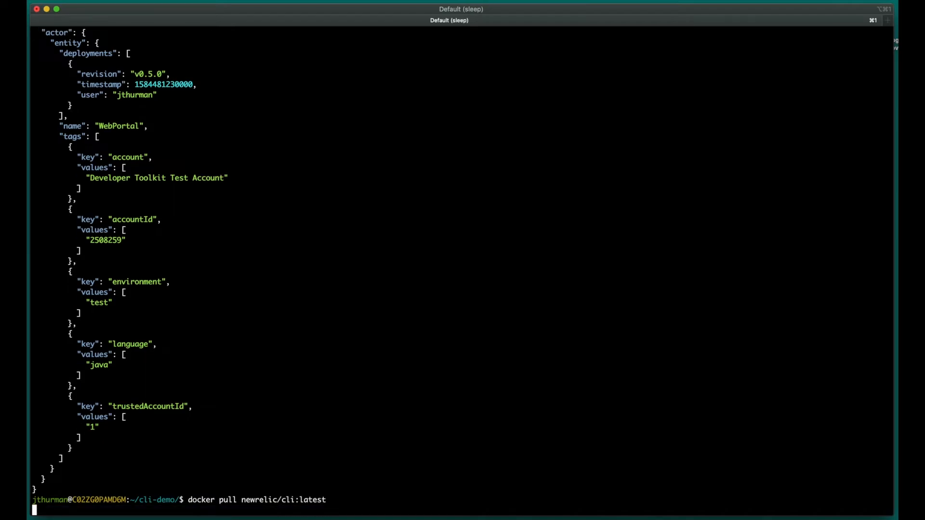
pyautogui.press('Return')
pyautogui.write('docker r')
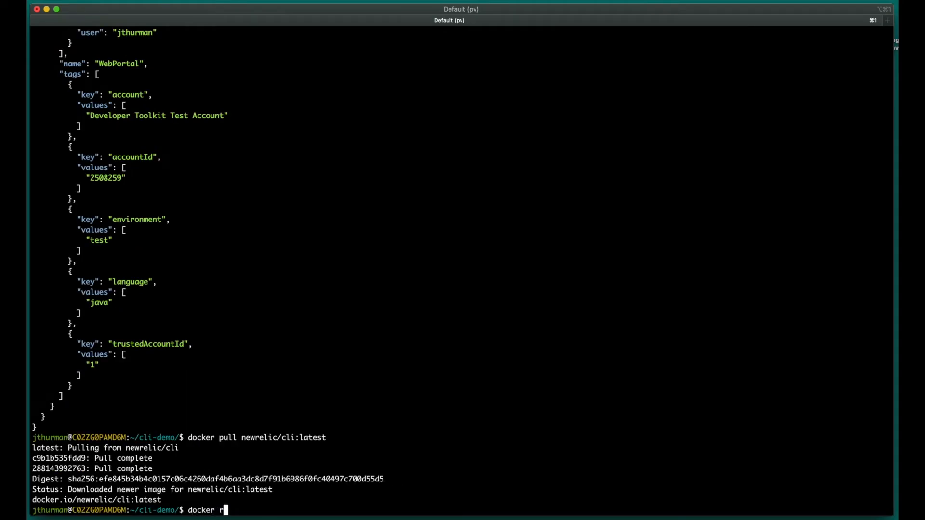
# Delete WebPortal's environment tag using the newrelic/cli container with NEW_RELIC_API_KEY.
pyautogui.write('un -it --rm -e')
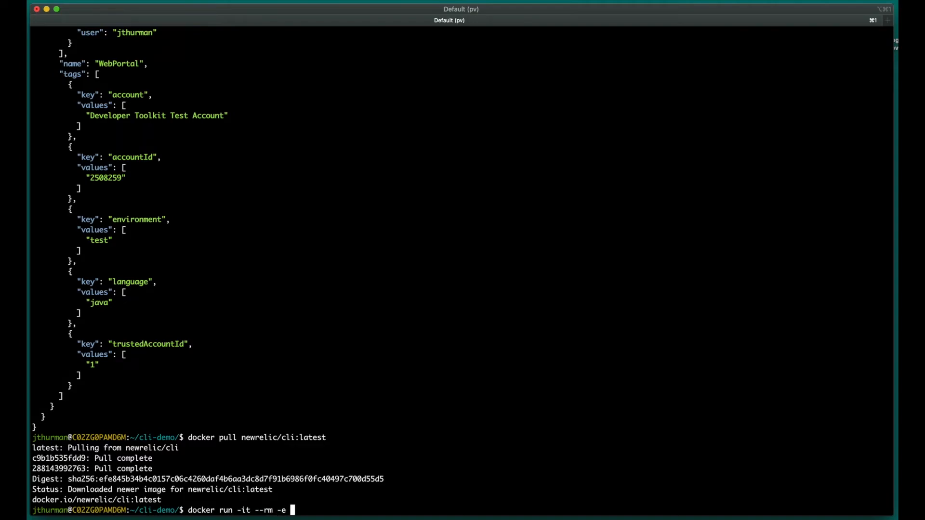
pyautogui.write('NEW_RELIC_API_KEY')
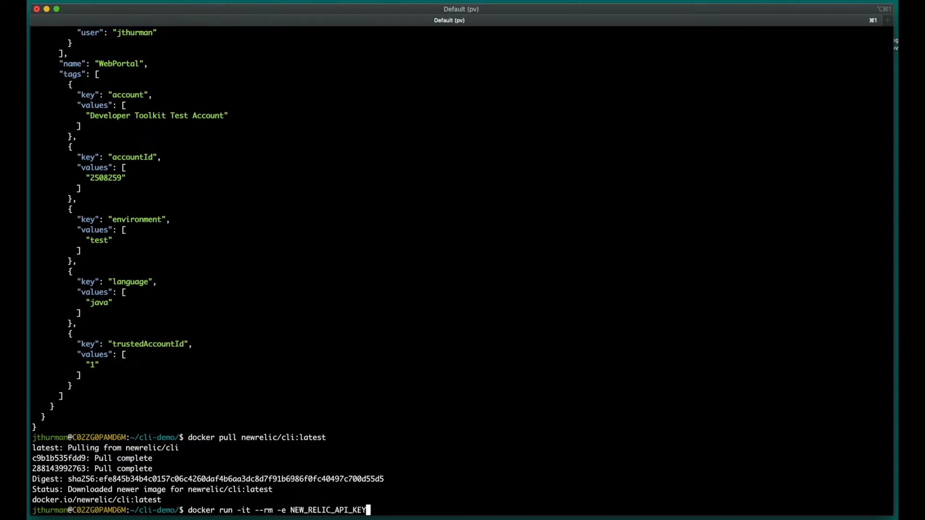
pyautogui.write('newrelic/cli entity tags delete')
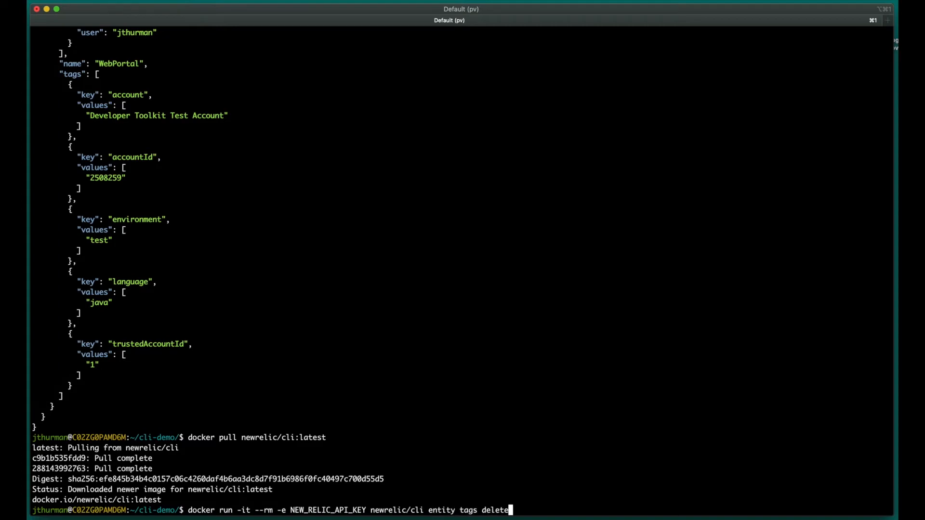
pyautogui.write('--guid MjUwODI1OXxBUE18QVBQTEl')
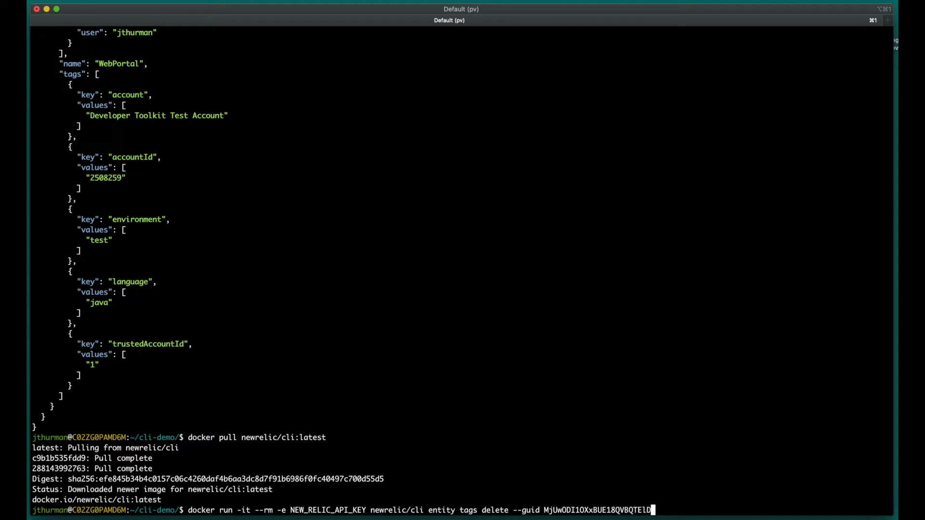
pyautogui.write('DQVRJT058MjA0MjYxMzY4 --tag environment')
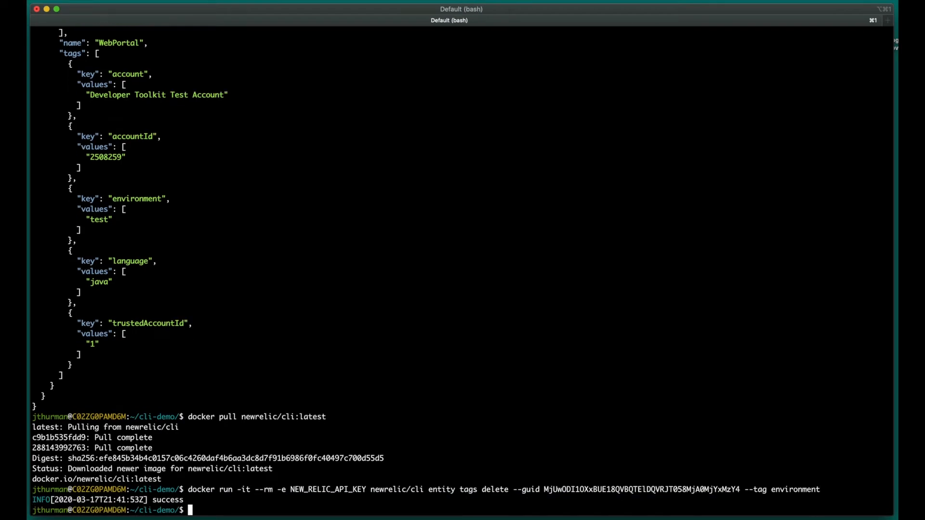
# Pipe app 204261368's latest deployment id via jq into deployment delete.
pyautogui.write('n')
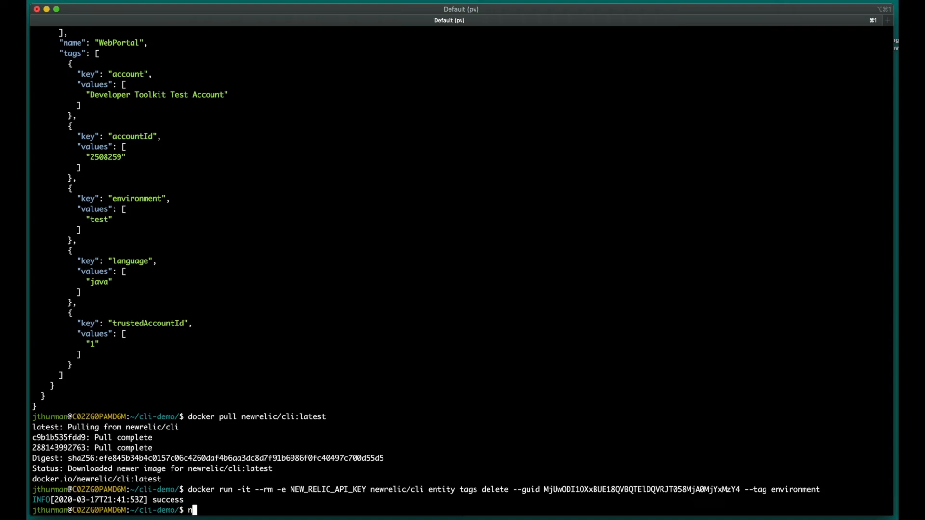
pyautogui.write('ewrelic apm deployment')
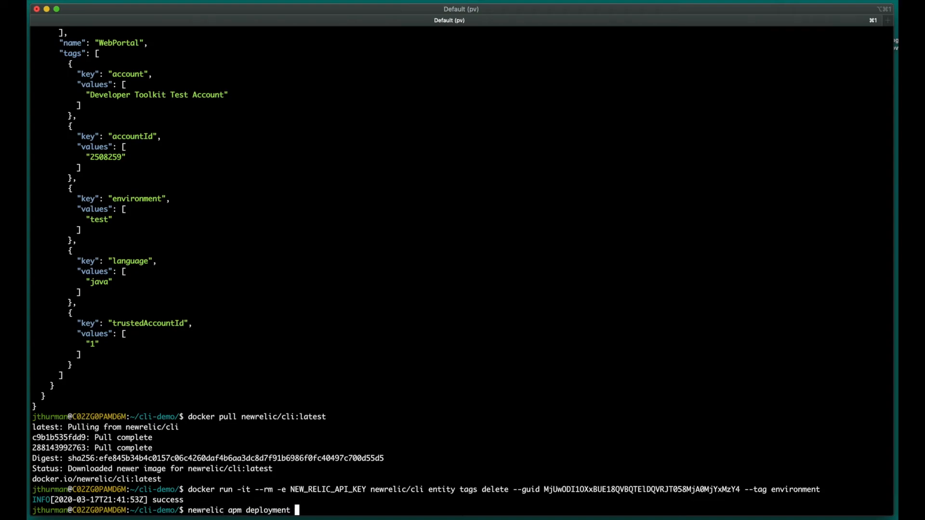
pyautogui.write('list --applicationId 2')
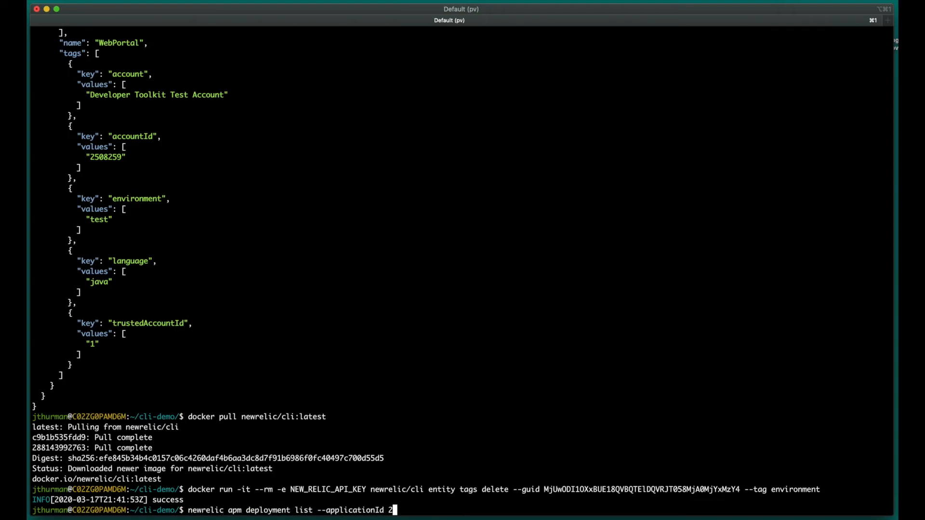
pyautogui.write("04261368 | jq '.[]|.id' | head -n 1 | xargs")
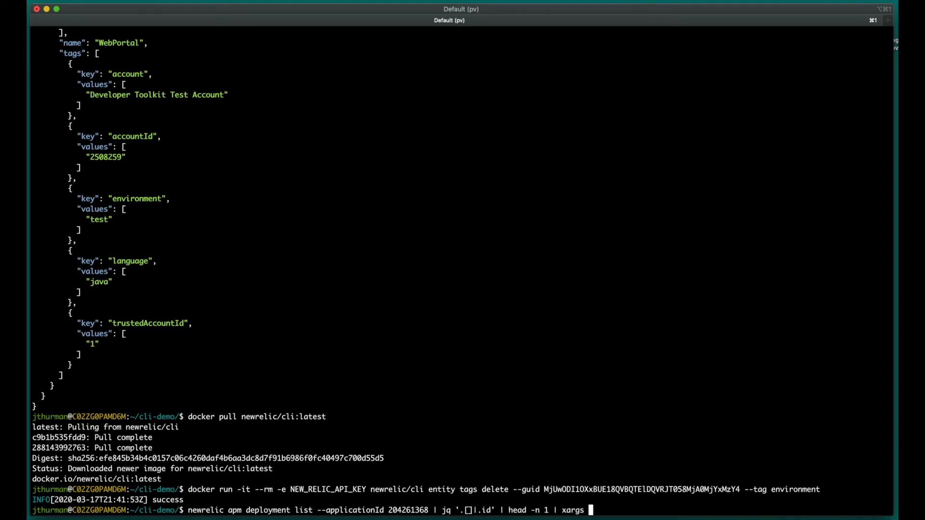
pyautogui.write('newrelic apm deployment delete --applicationId 204261368 -d')
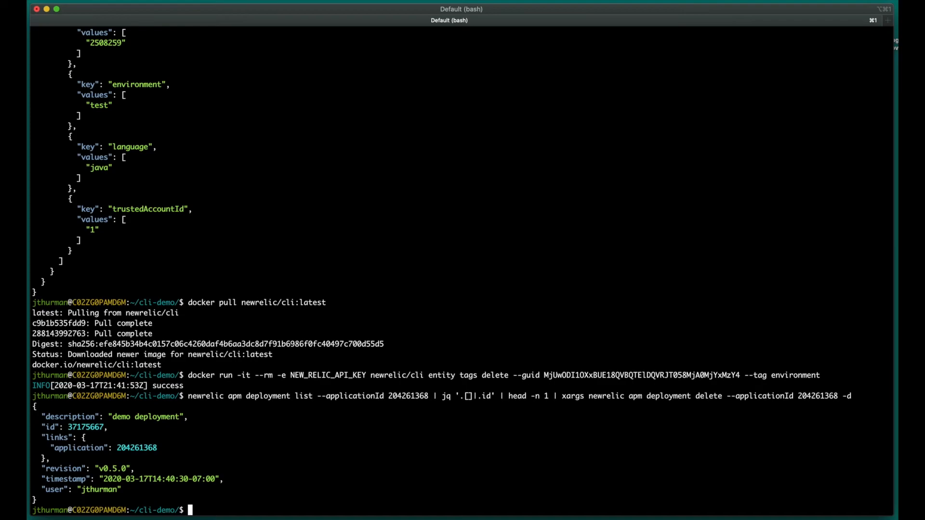
pyautogui.write('newrelic profiles re')
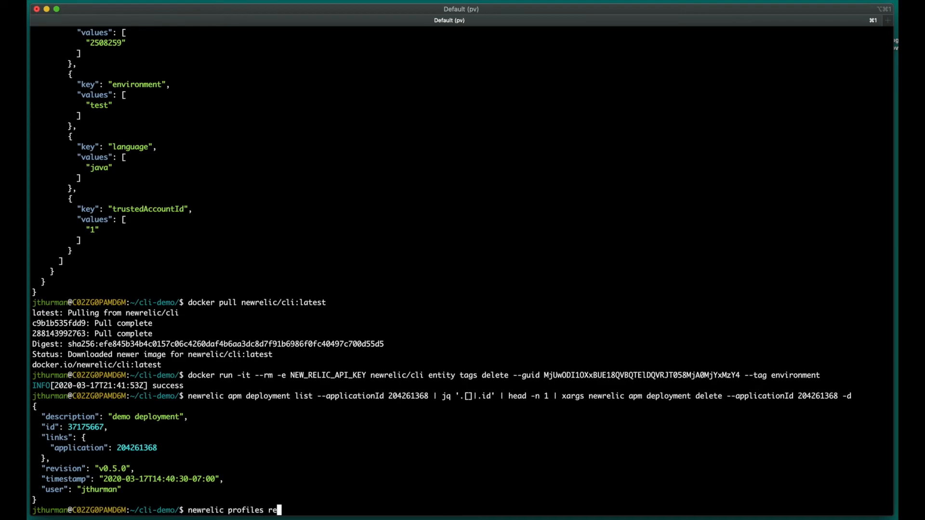
# Delete the 'demo-account' New Relic CLI profile with newrelic profiles remove.
pyautogui.write('move -n demo-acco')
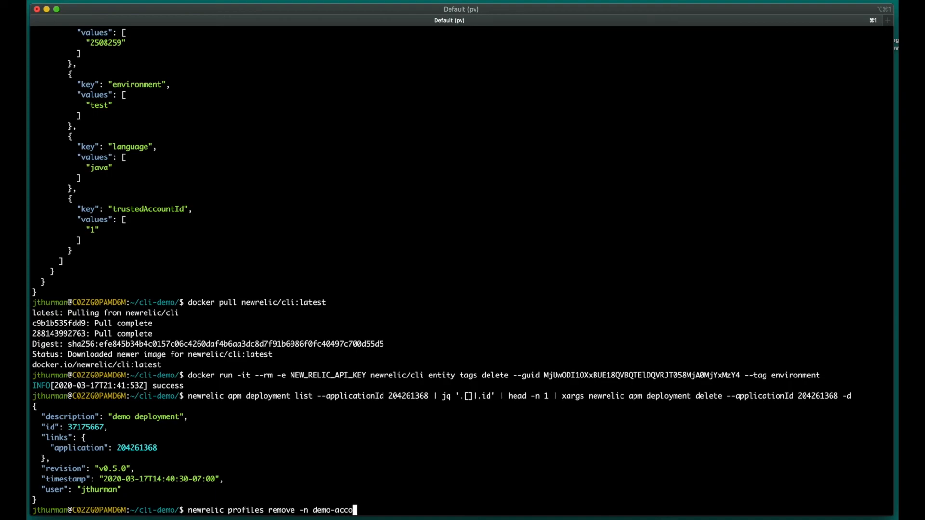
pyautogui.press('Return')
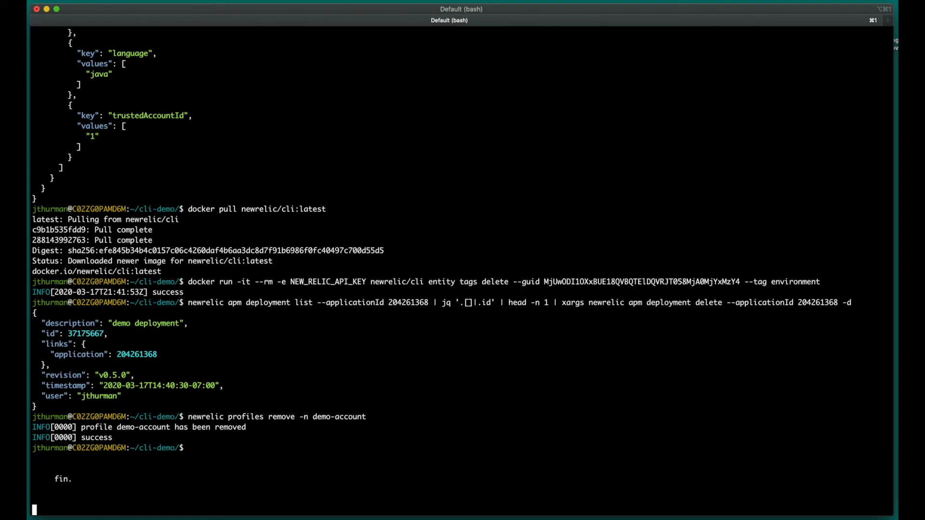
pyautogui.moveTo(457, 158)
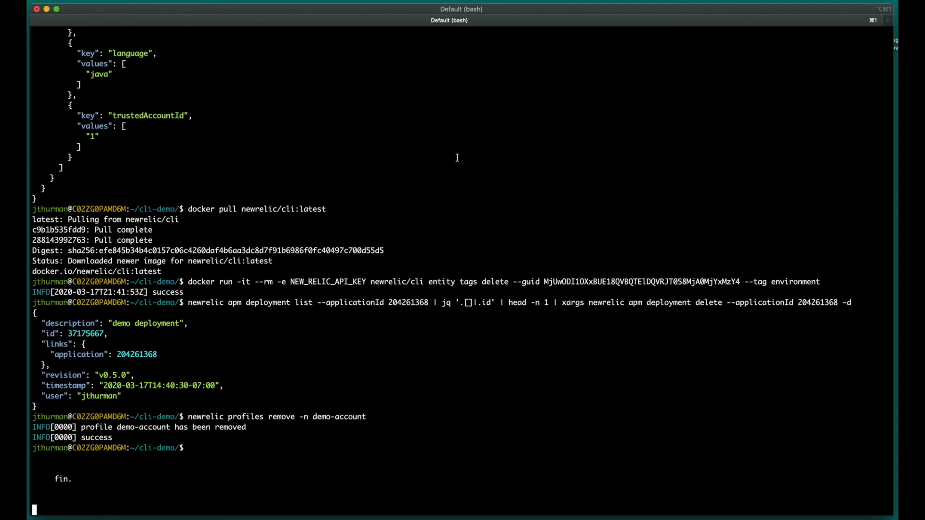